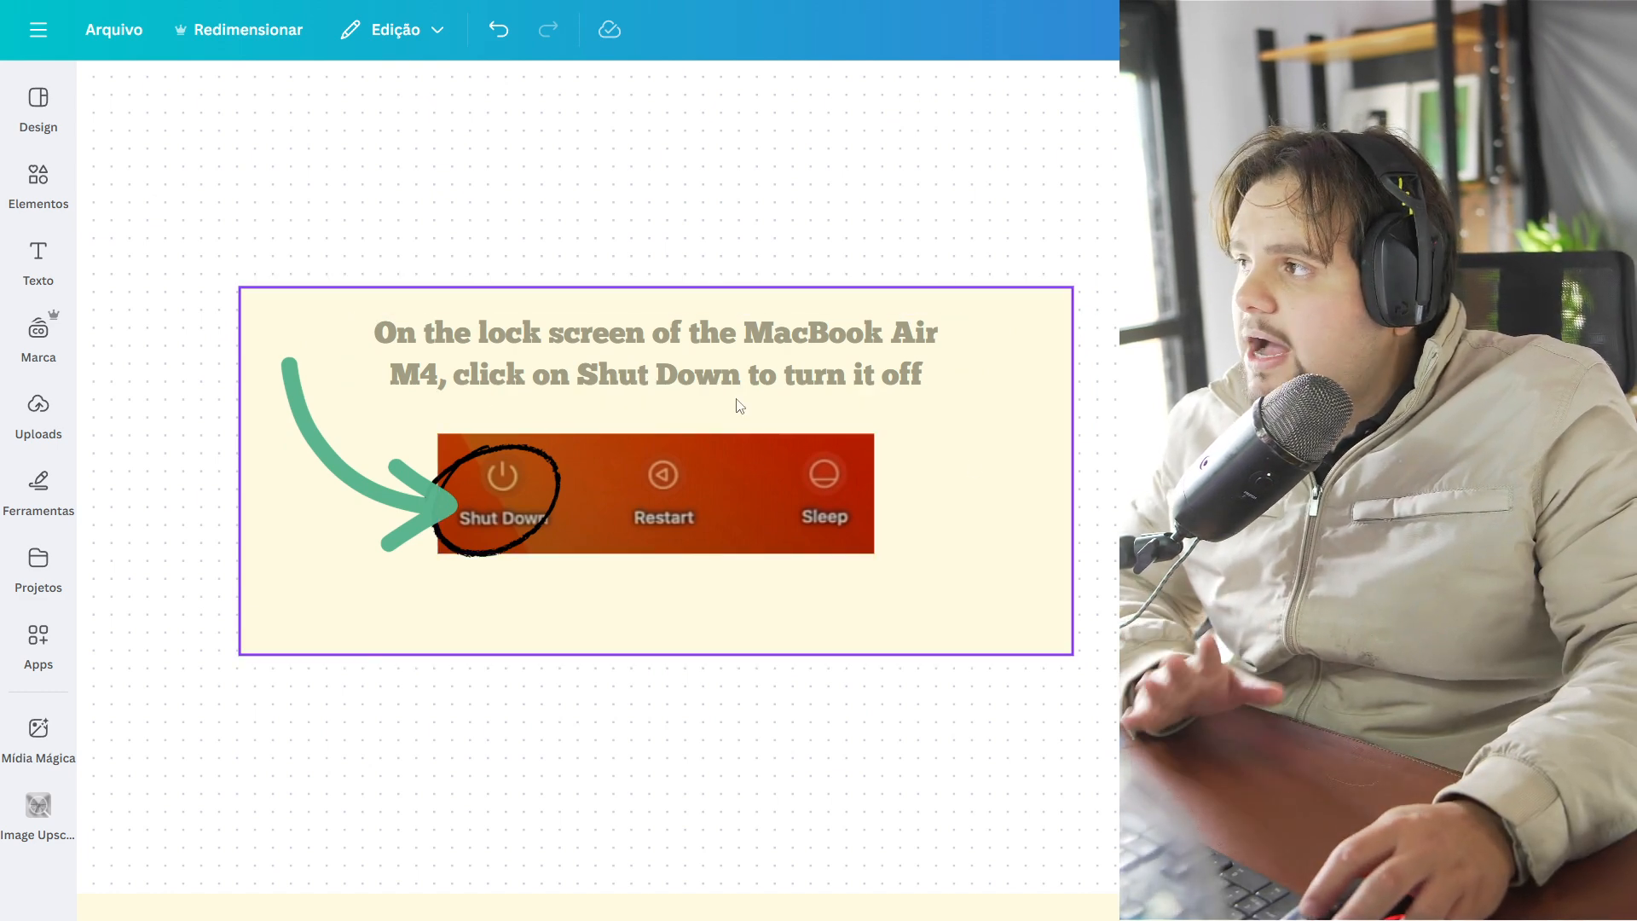
Step: Advance past the 'click on Shut Down' slide to the Apple ID sign-in slides
{"action": "left_click", "coordinate": [386, 459]}
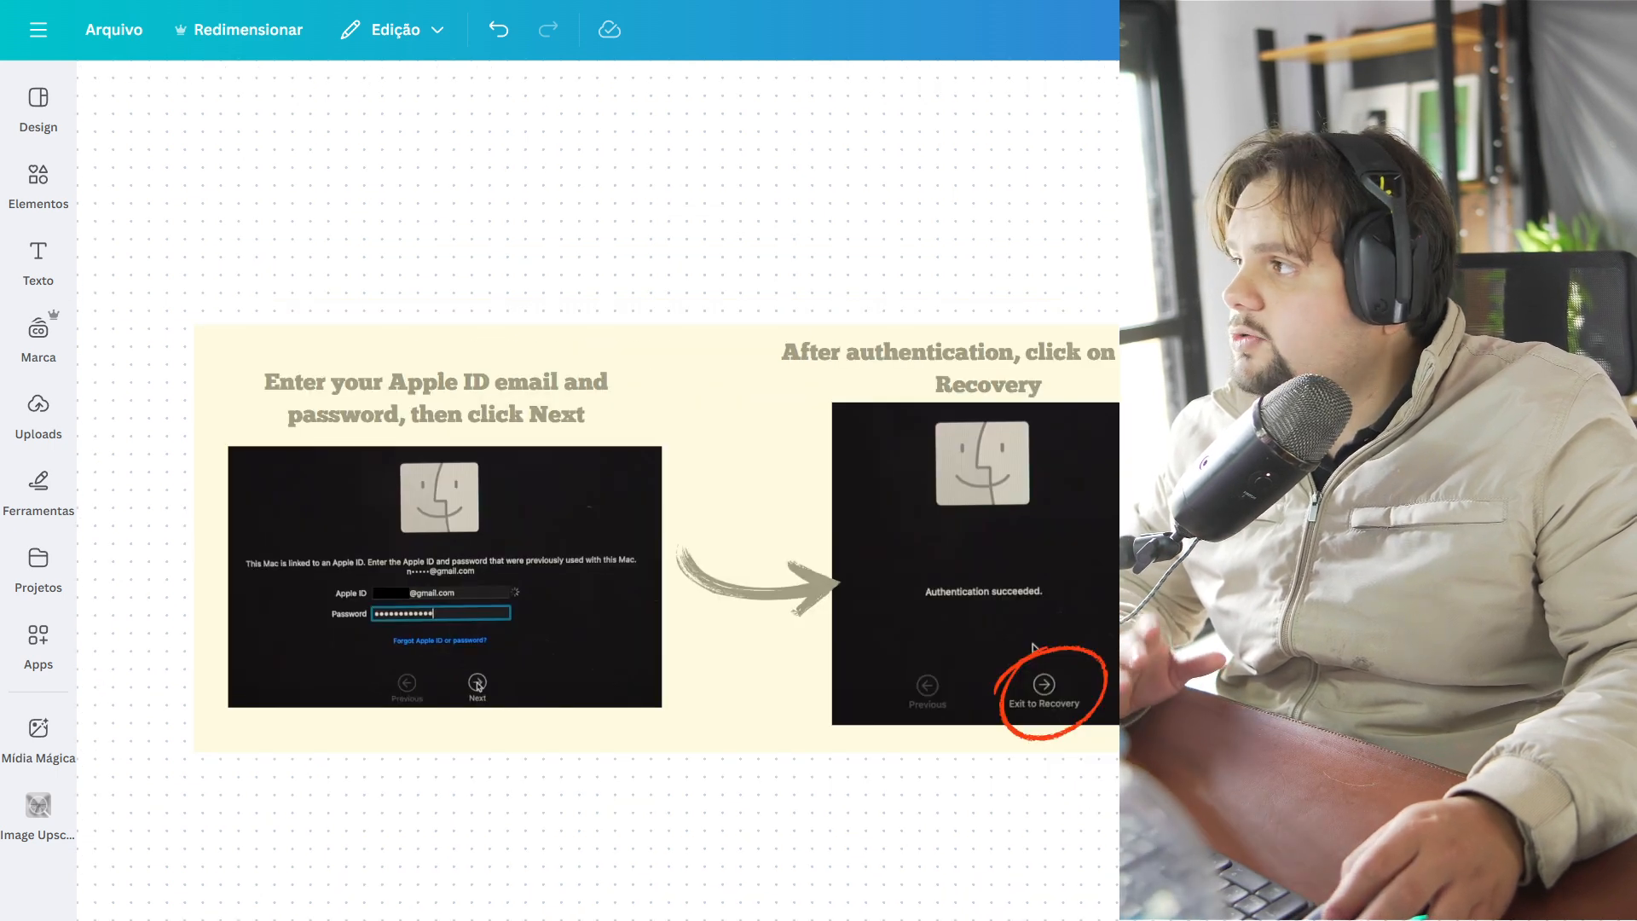
{"action": "mouse_move", "coordinate": [593, 286]}
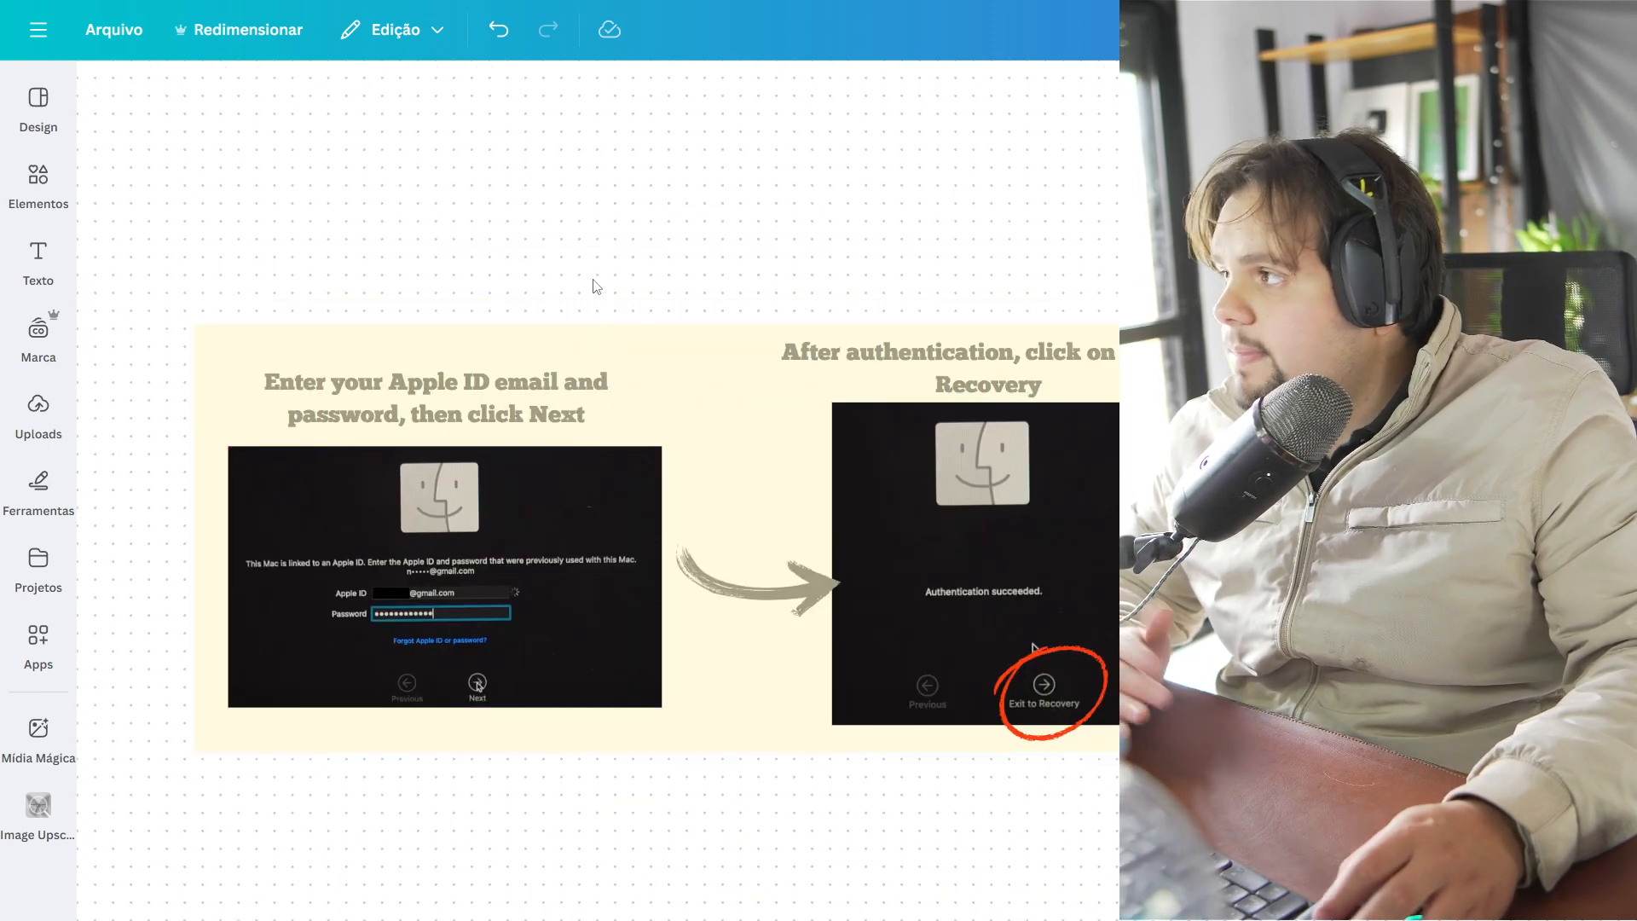
Step: Select the 'Exit to Recovery' screenshot and scroll to the resetpassword slide
{"action": "left_click", "coordinate": [436, 397]}
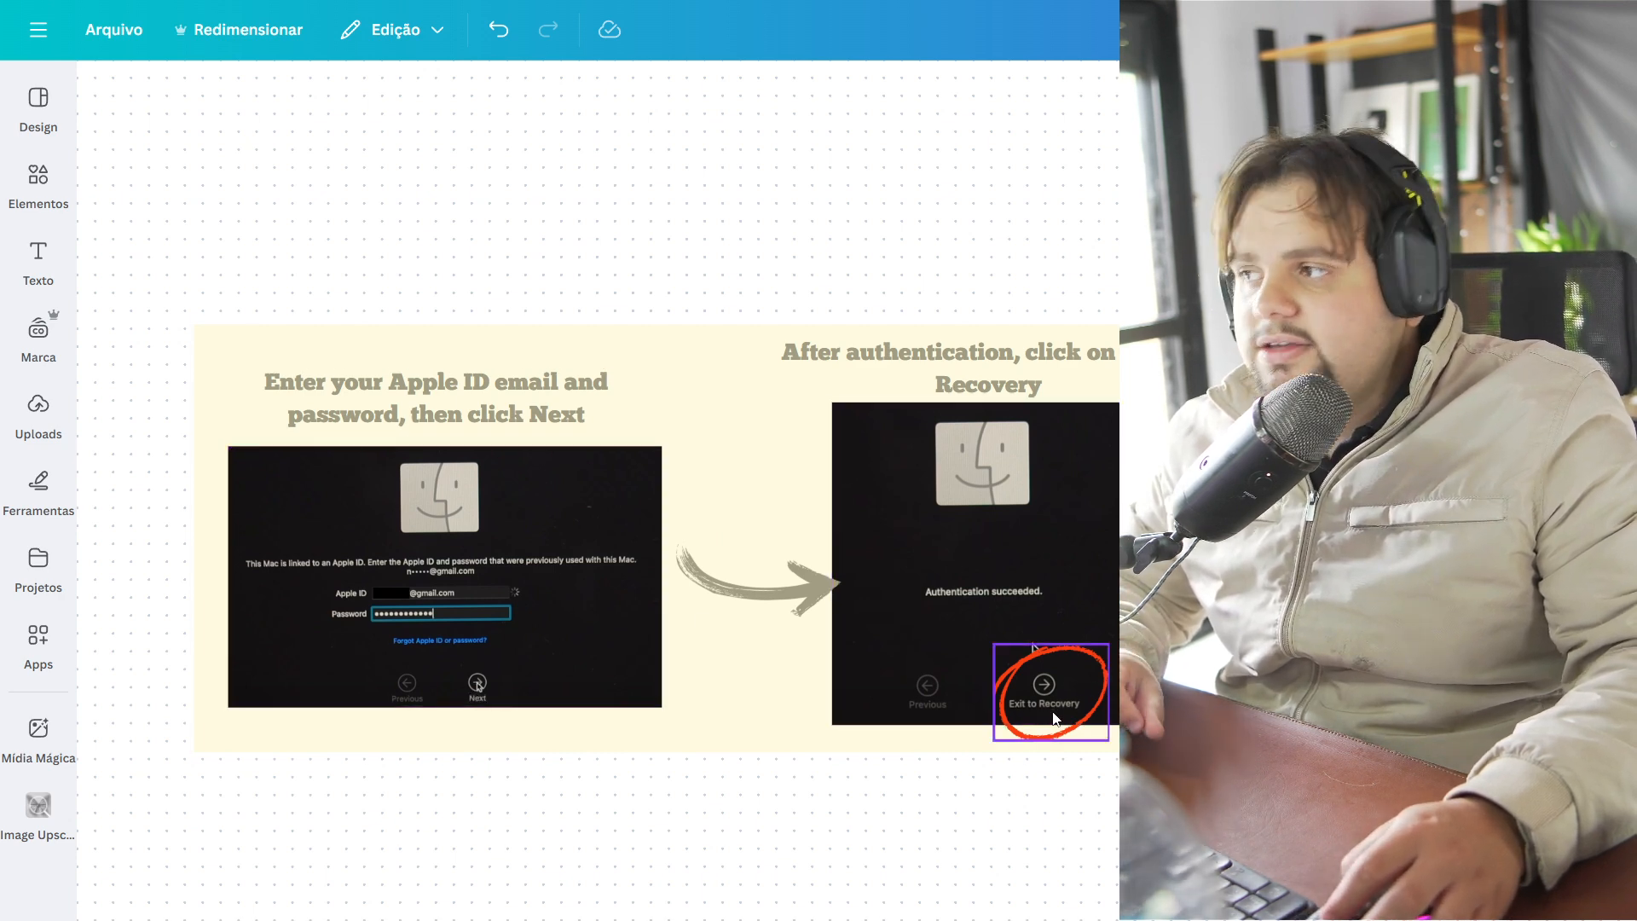
{"action": "scroll", "scroll_direction": "down", "scroll_amount": 3}
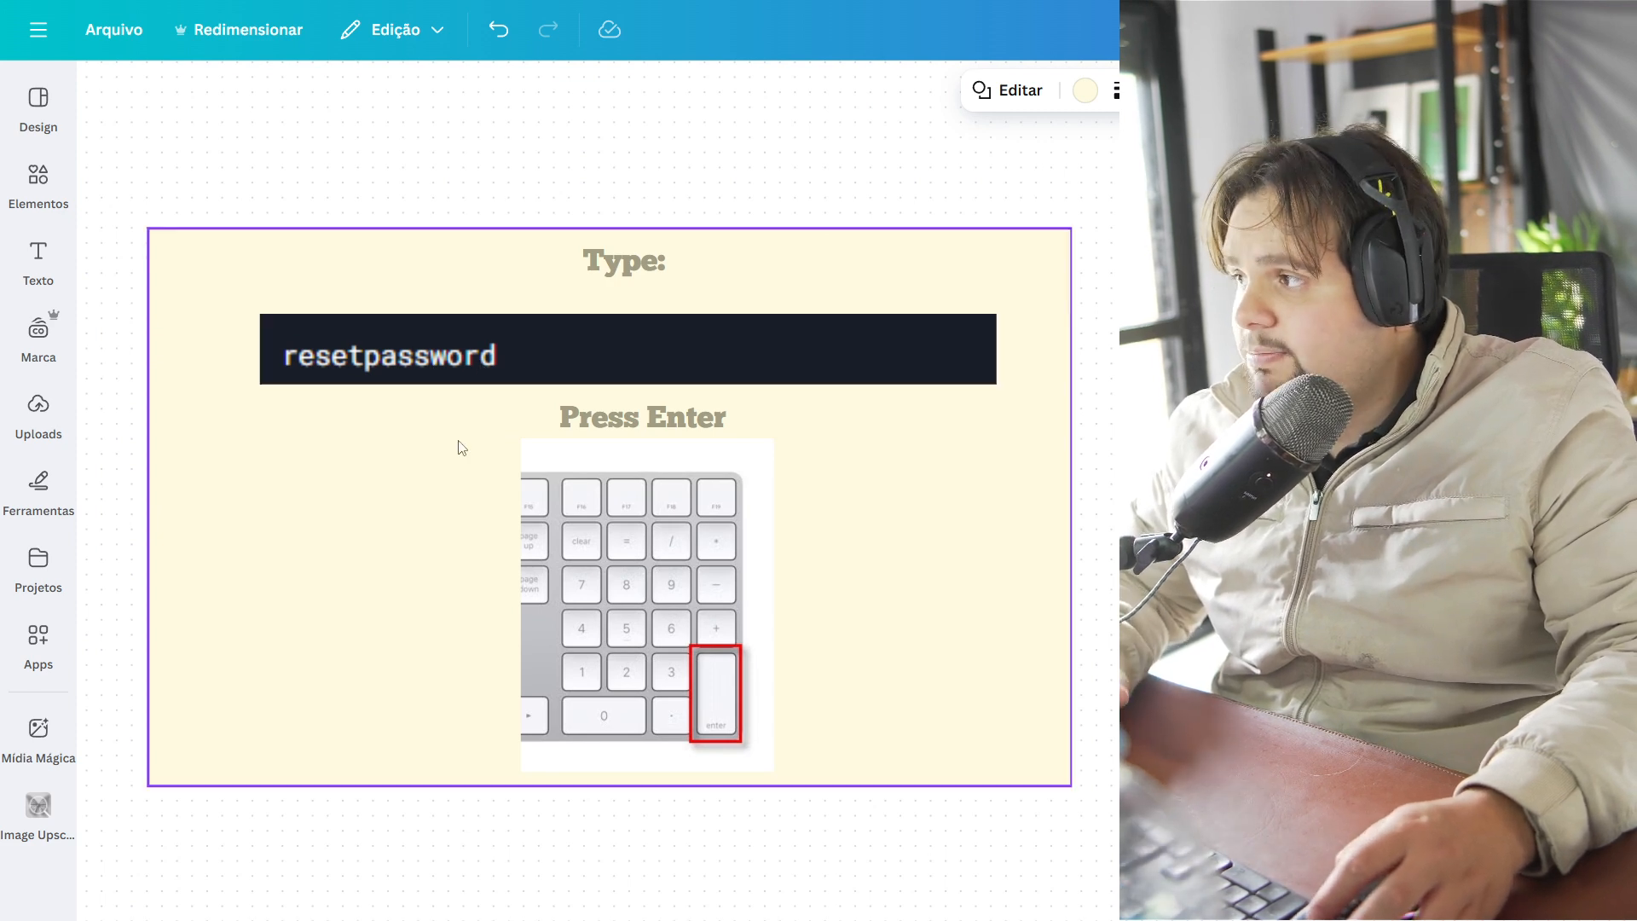
Step: Scroll past 'Type: resetpassword / Press Enter' to the Password Reset Utility slide
{"action": "left_click", "coordinate": [647, 606]}
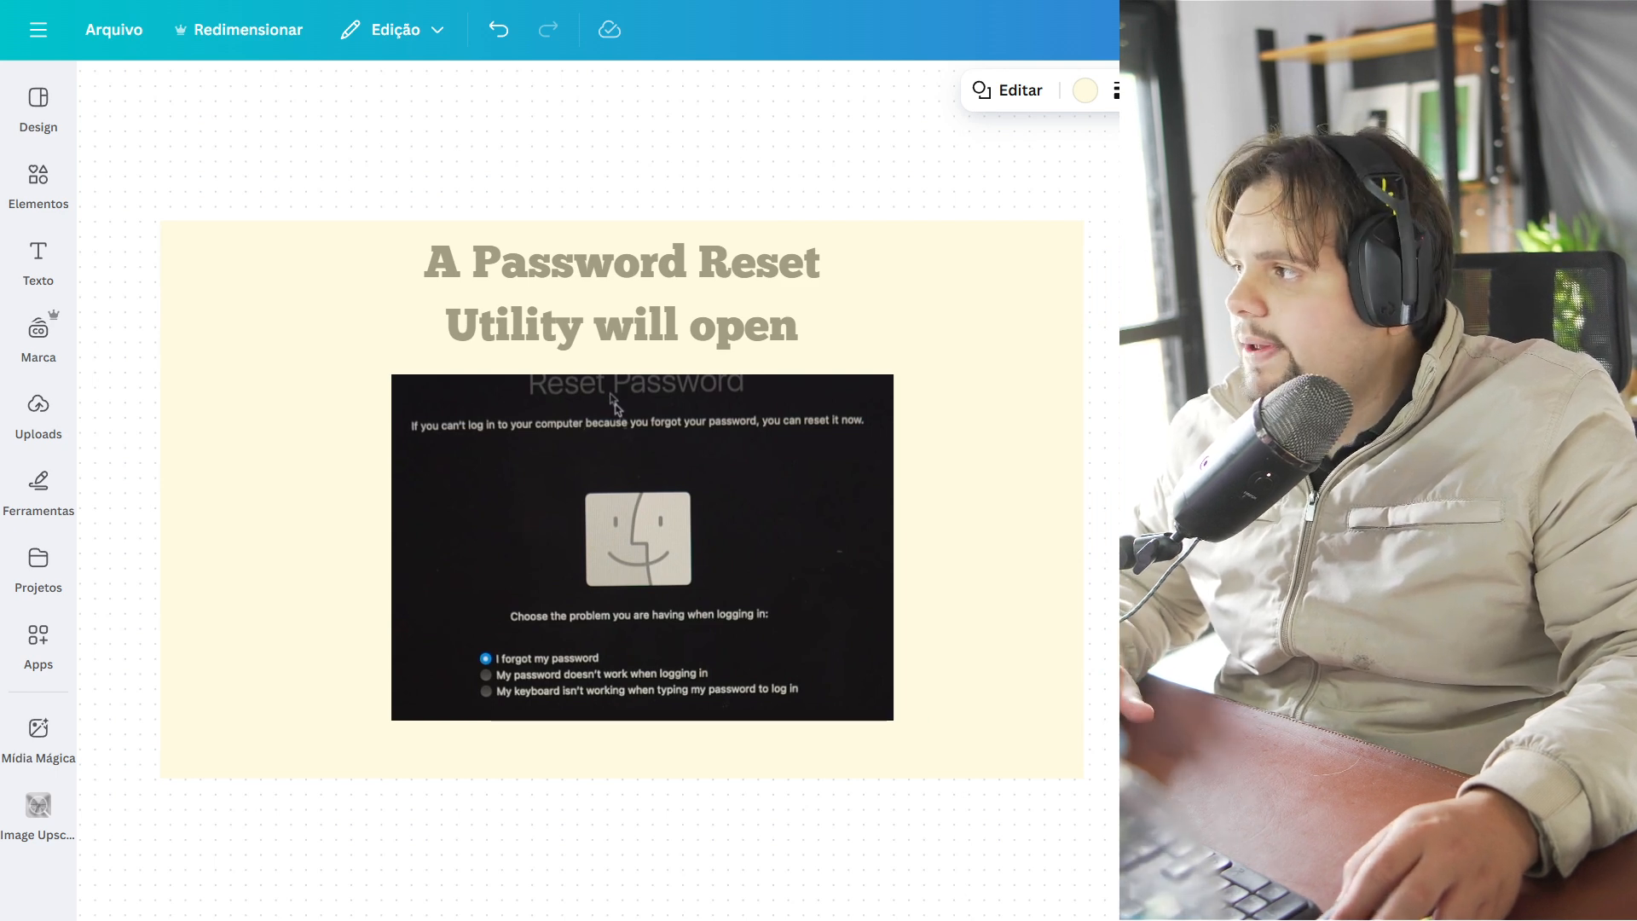
{"action": "left_click", "coordinate": [642, 547]}
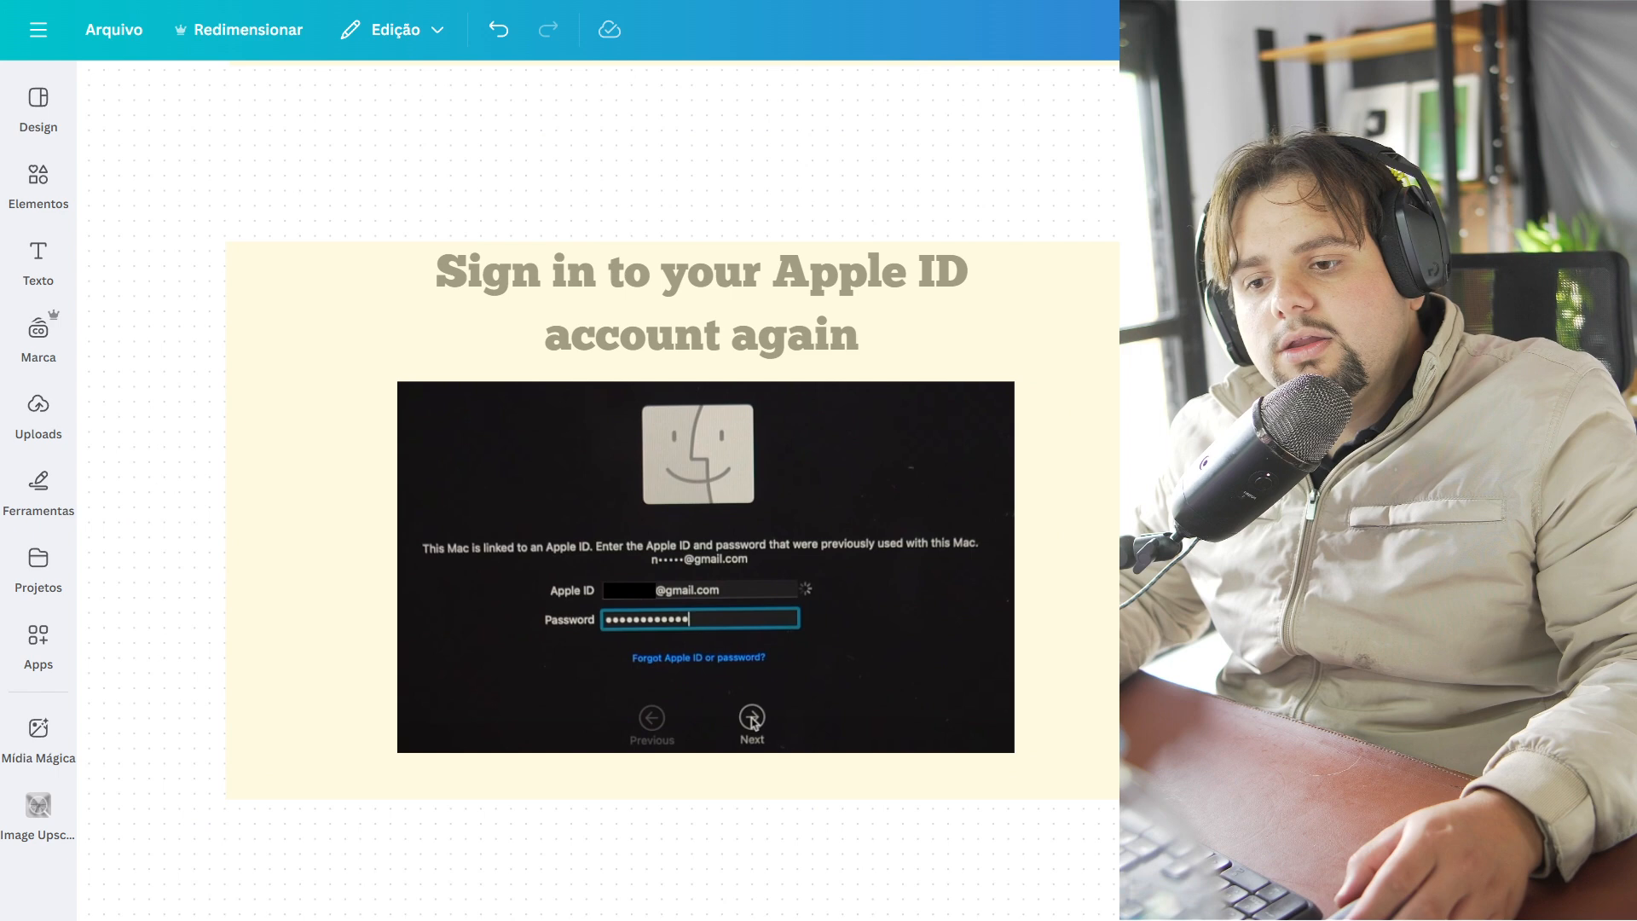
Step: Reach the 'Select the user' slide and select its screenshot
{"action": "left_click", "coordinate": [703, 721]}
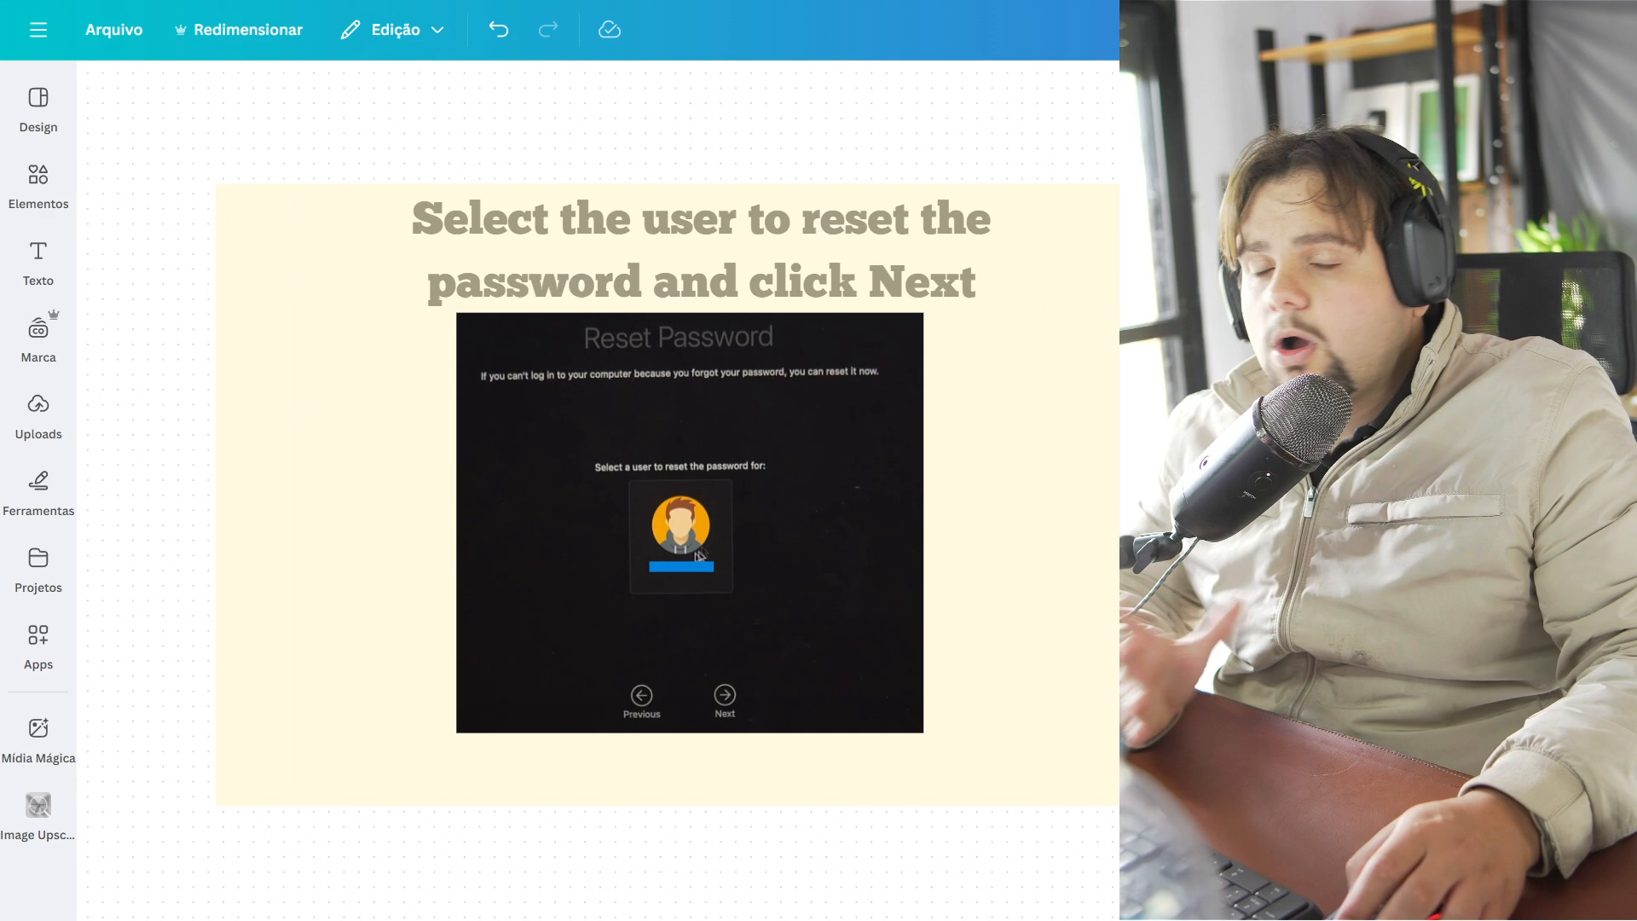
{"action": "left_click", "coordinate": [689, 521]}
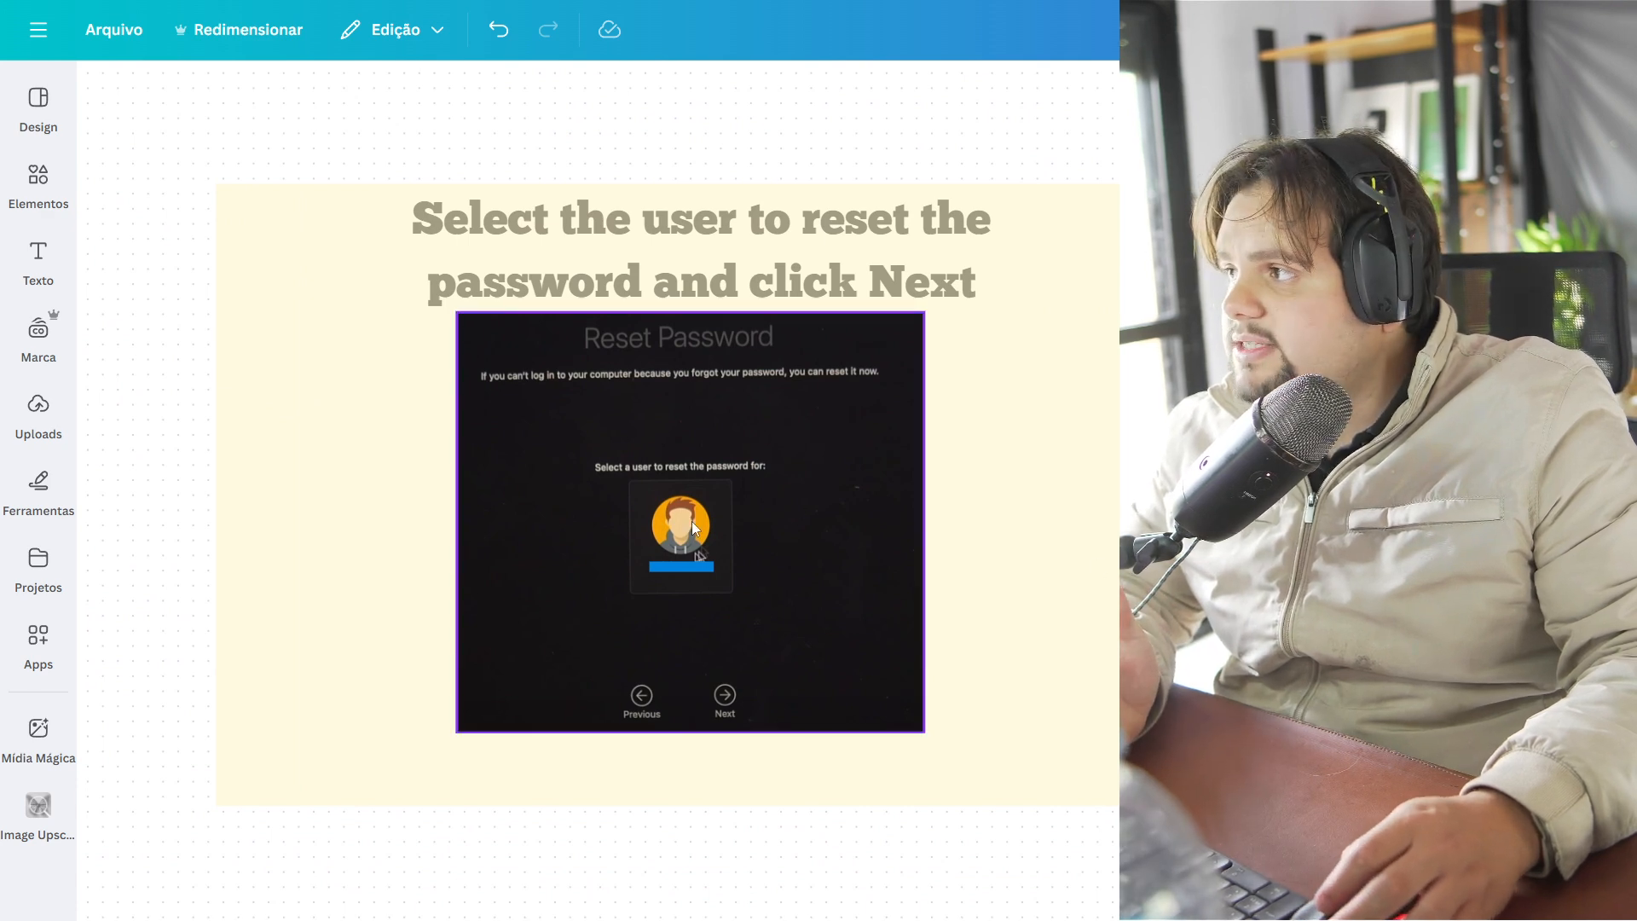